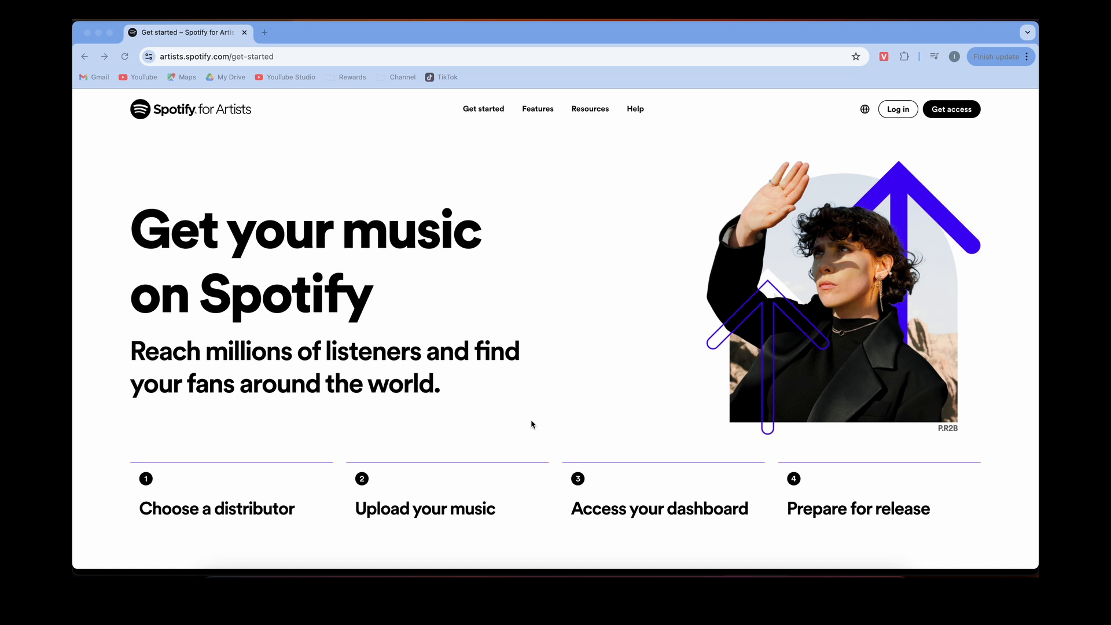
pyautogui.moveTo(430, 303)
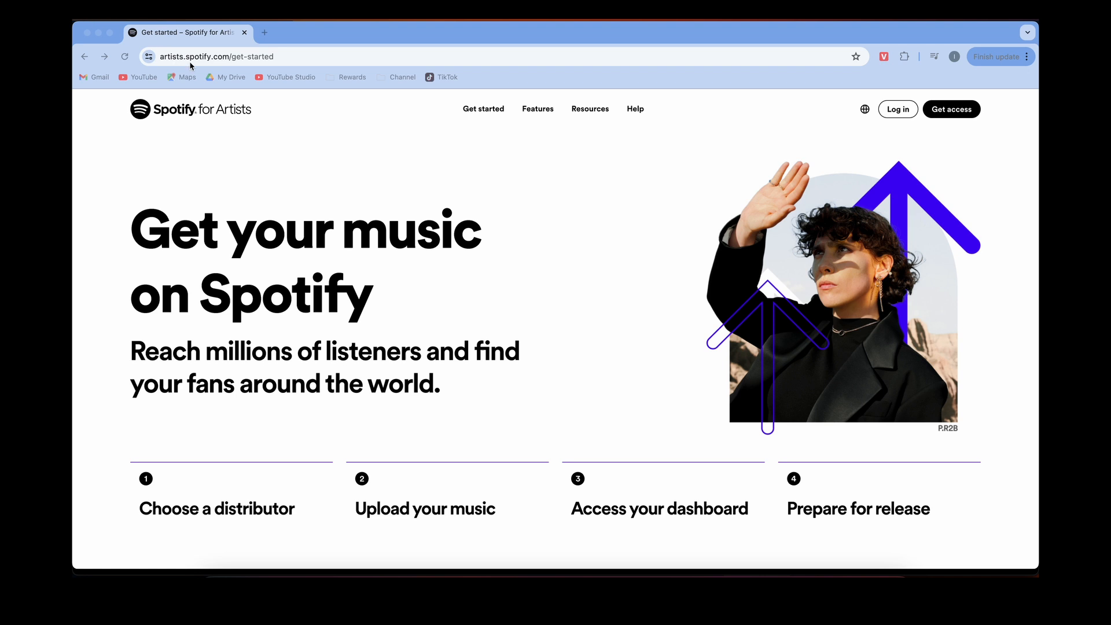
pyautogui.moveTo(403, 99)
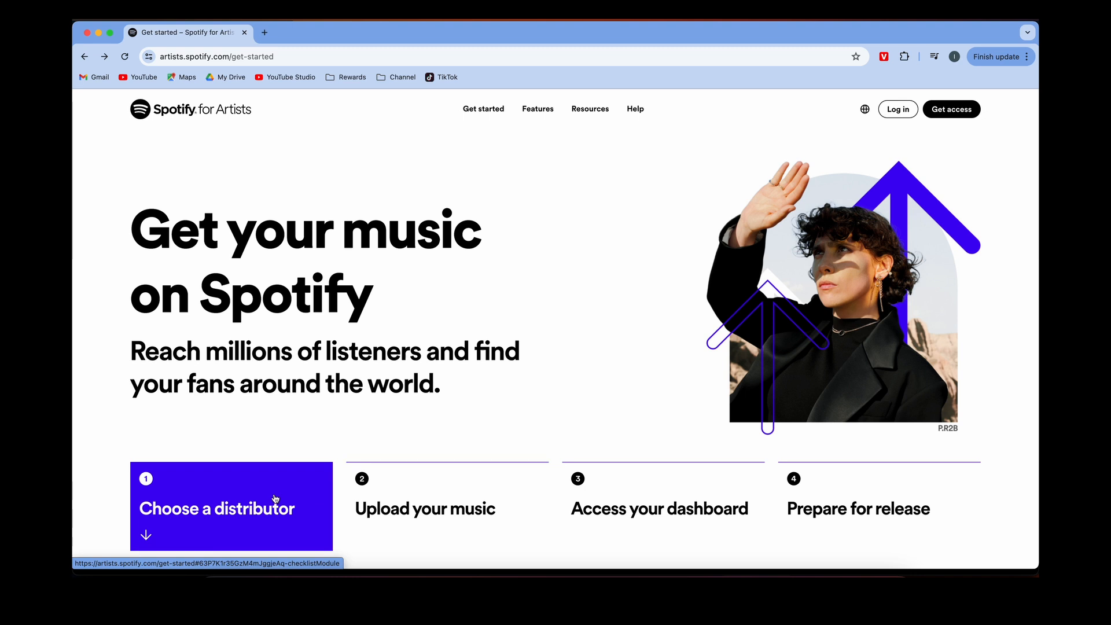
# Jump to the Choose a distributor step in Spotify for Artists
pyautogui.click(230, 507)
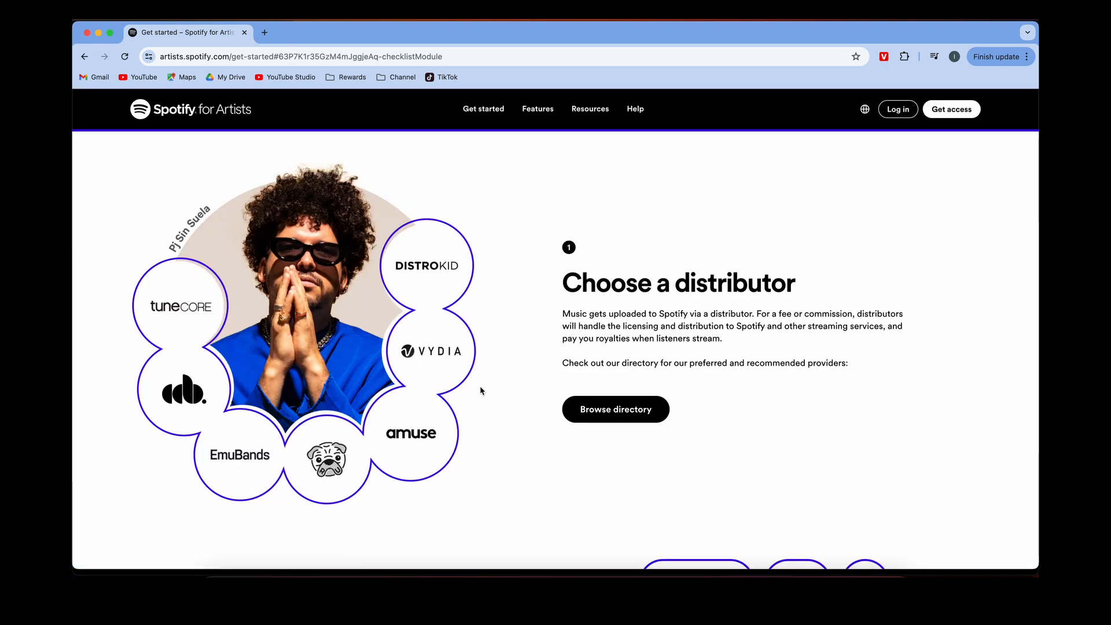
pyautogui.moveTo(615, 409)
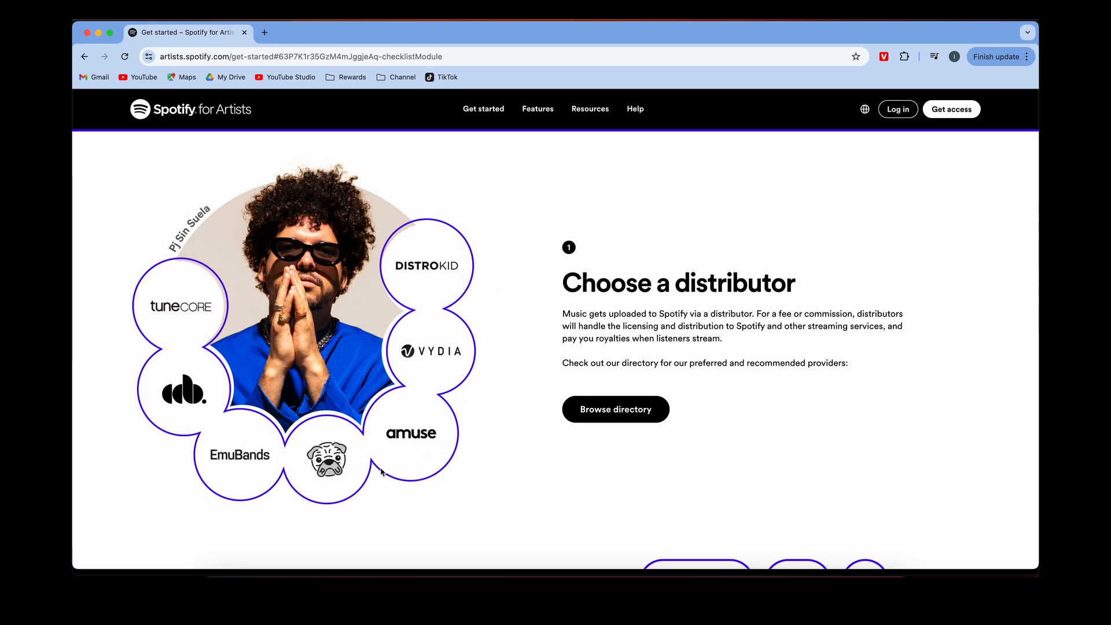
pyautogui.moveTo(388, 291)
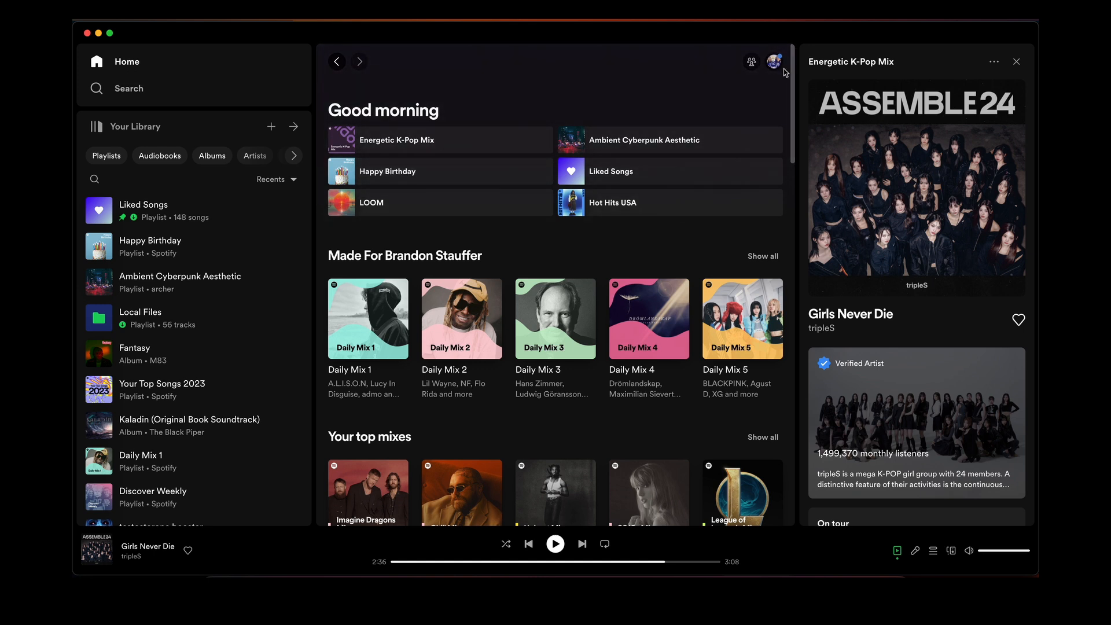
# Toggle Show Local Files off and back on in desktop Settings under Your Library
pyautogui.click(774, 60)
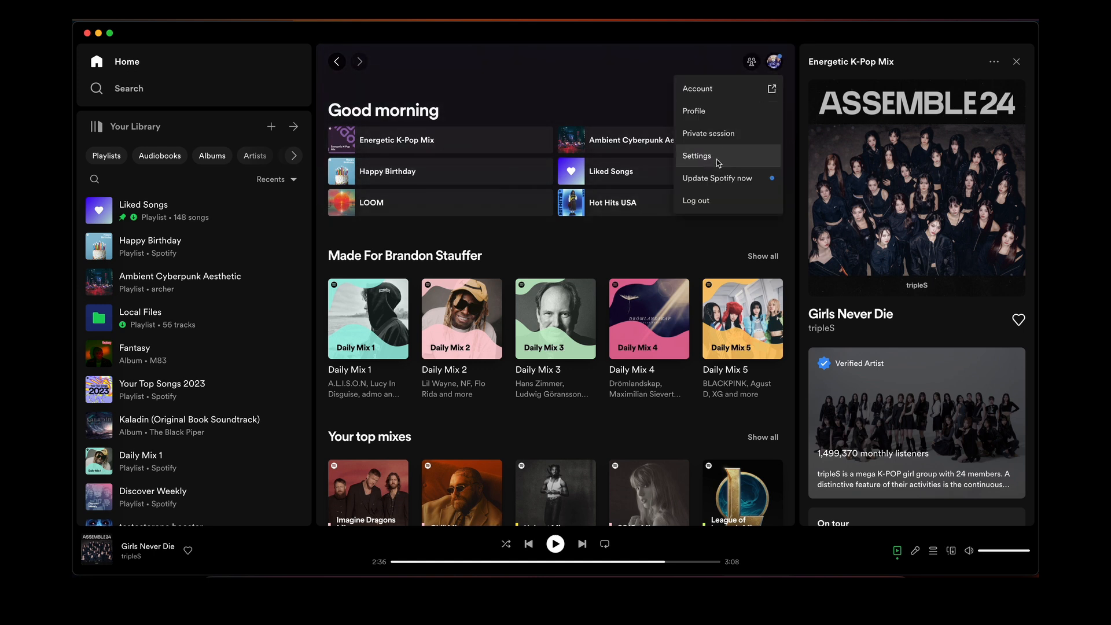
pyautogui.click(697, 155)
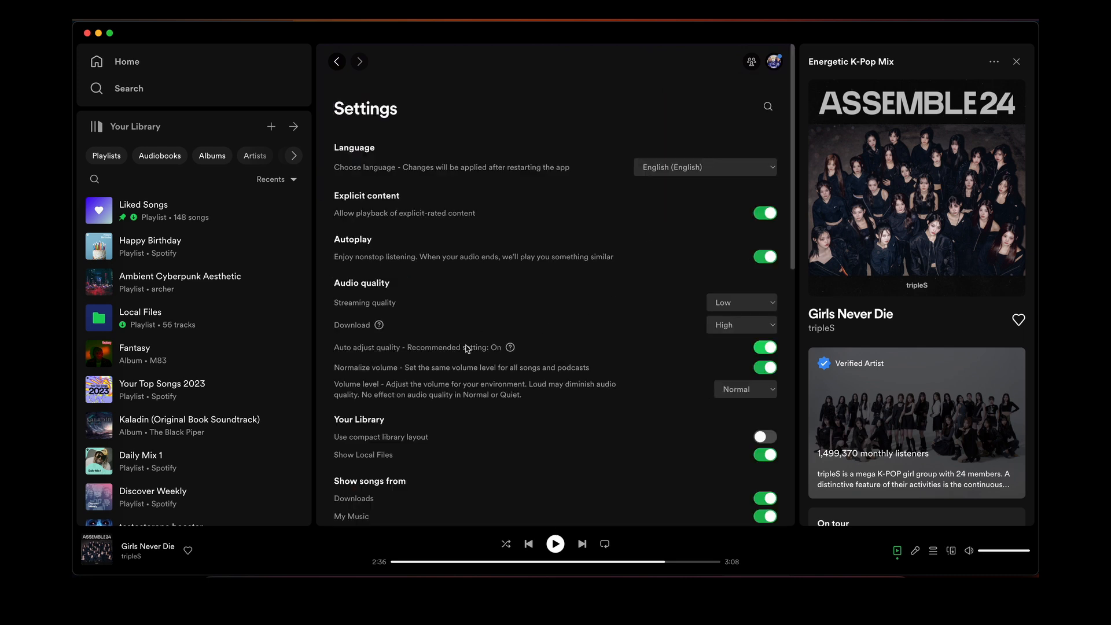
pyautogui.scroll(-3)
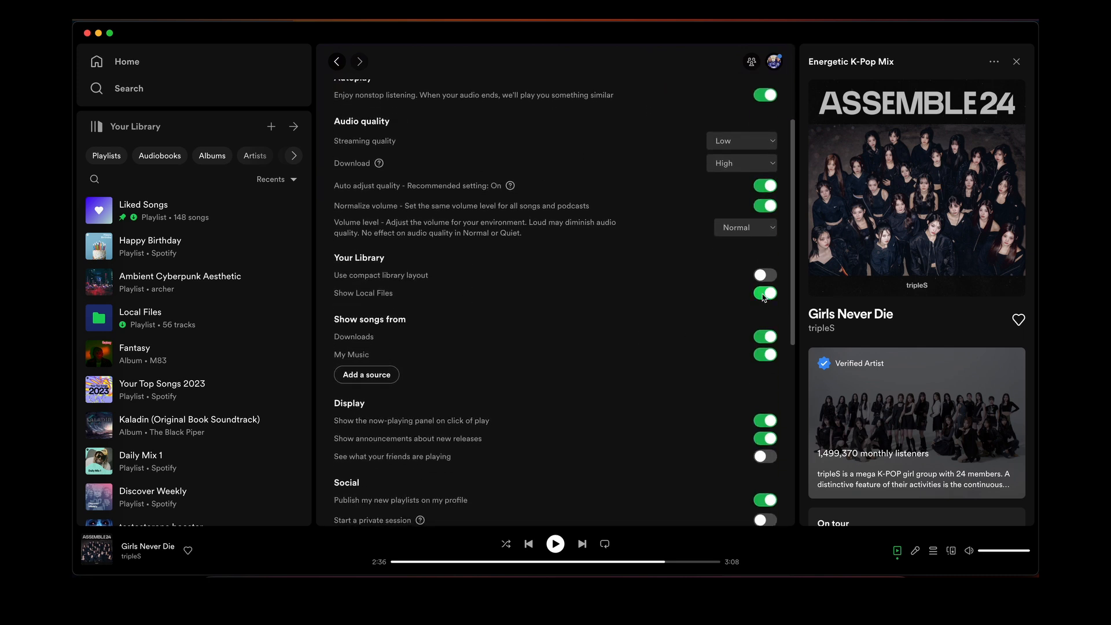
pyautogui.click(764, 293)
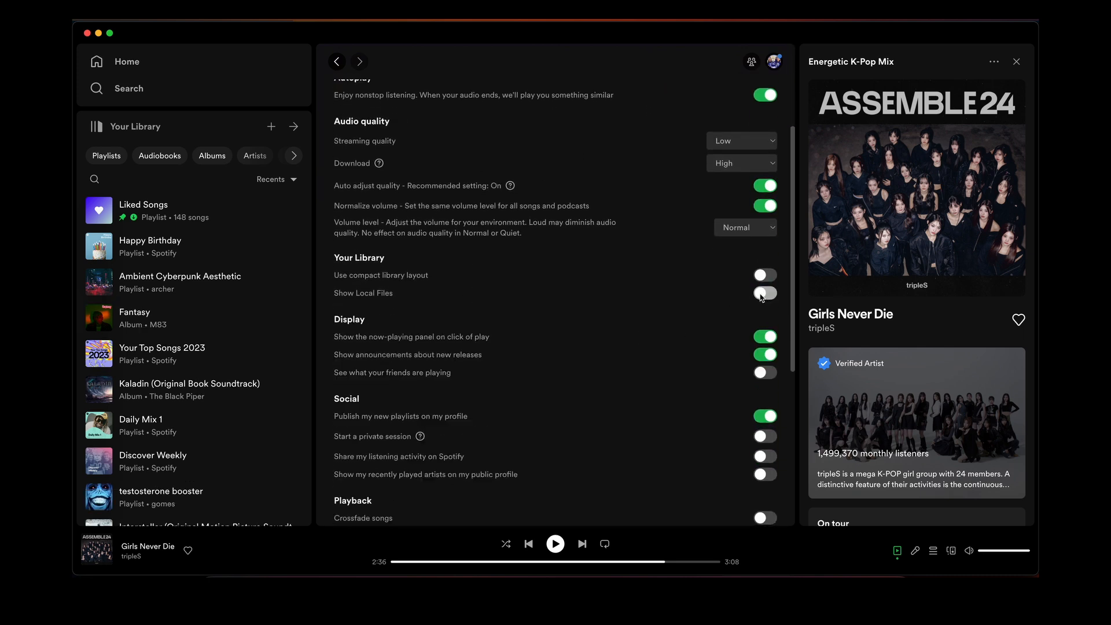
pyautogui.click(763, 294)
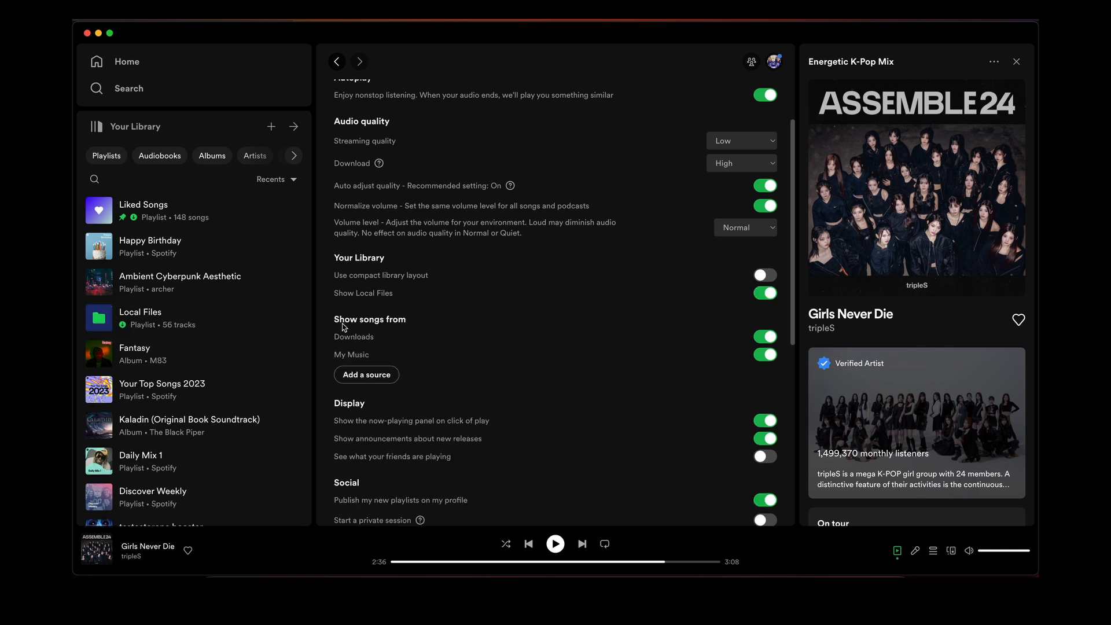
pyautogui.moveTo(369, 323)
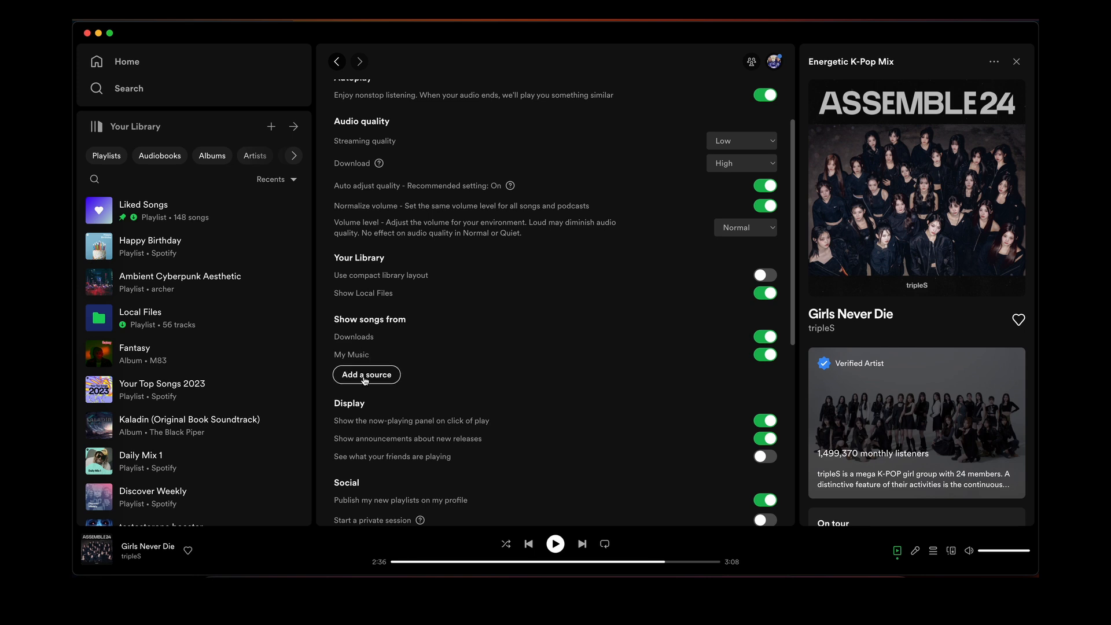
pyautogui.click(366, 375)
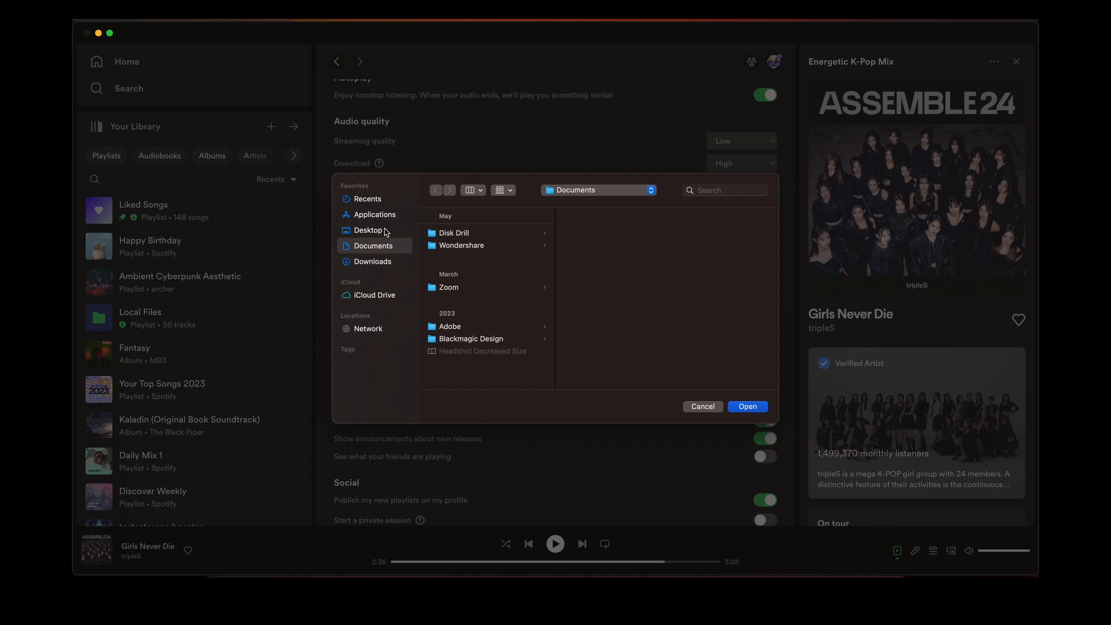
pyautogui.click(701, 406)
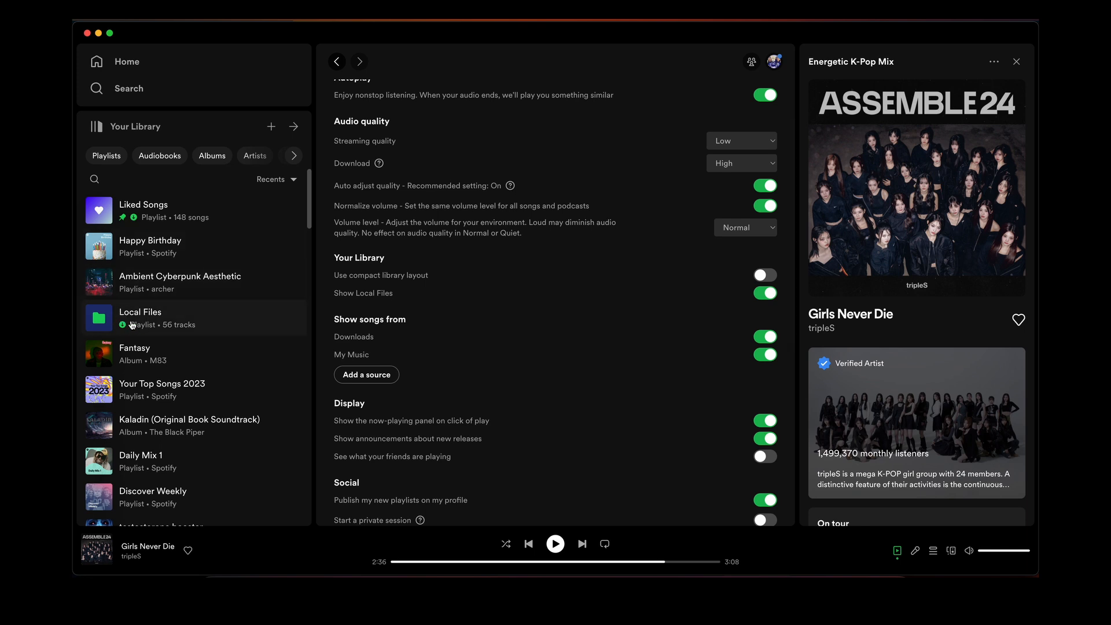
pyautogui.moveTo(124, 132)
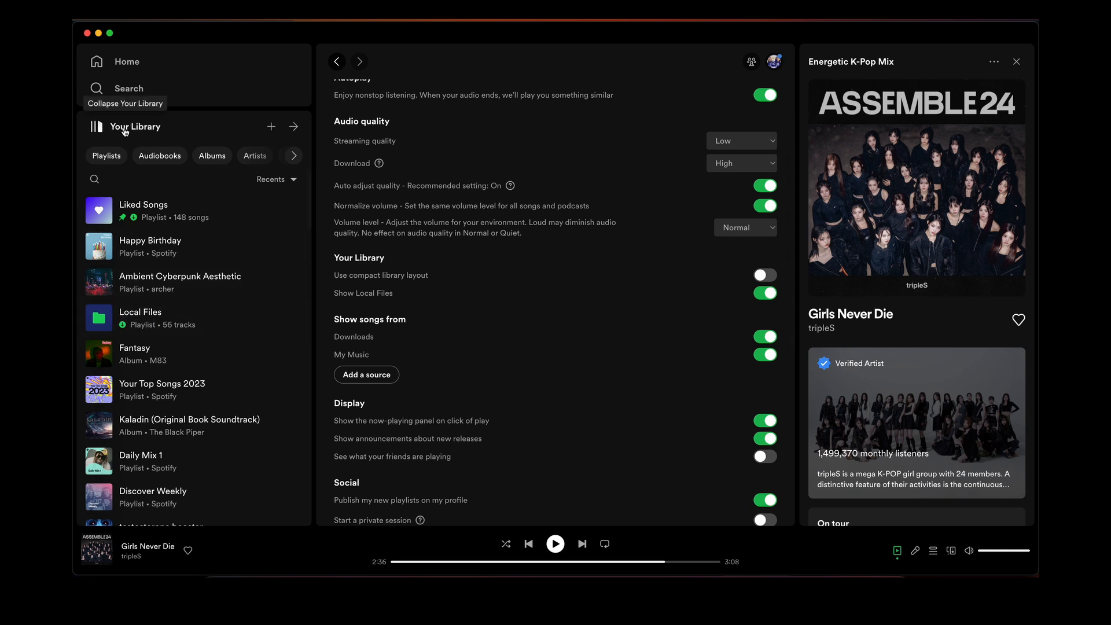
# Open the Local Files playlist and the first recording track's more-options menu
pyautogui.click(139, 317)
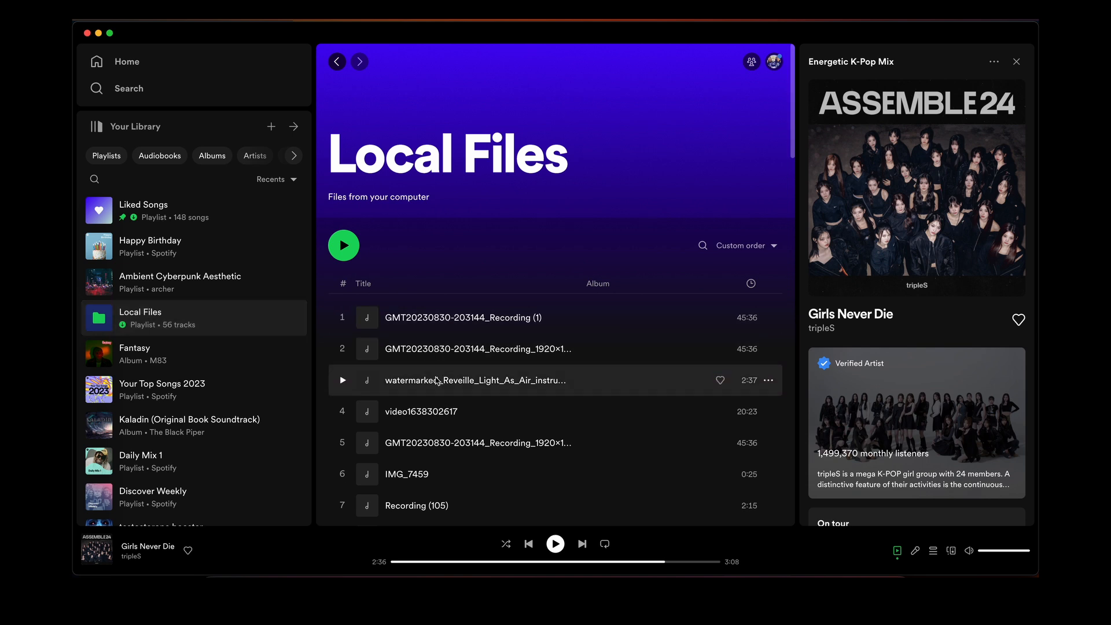
pyautogui.click(769, 317)
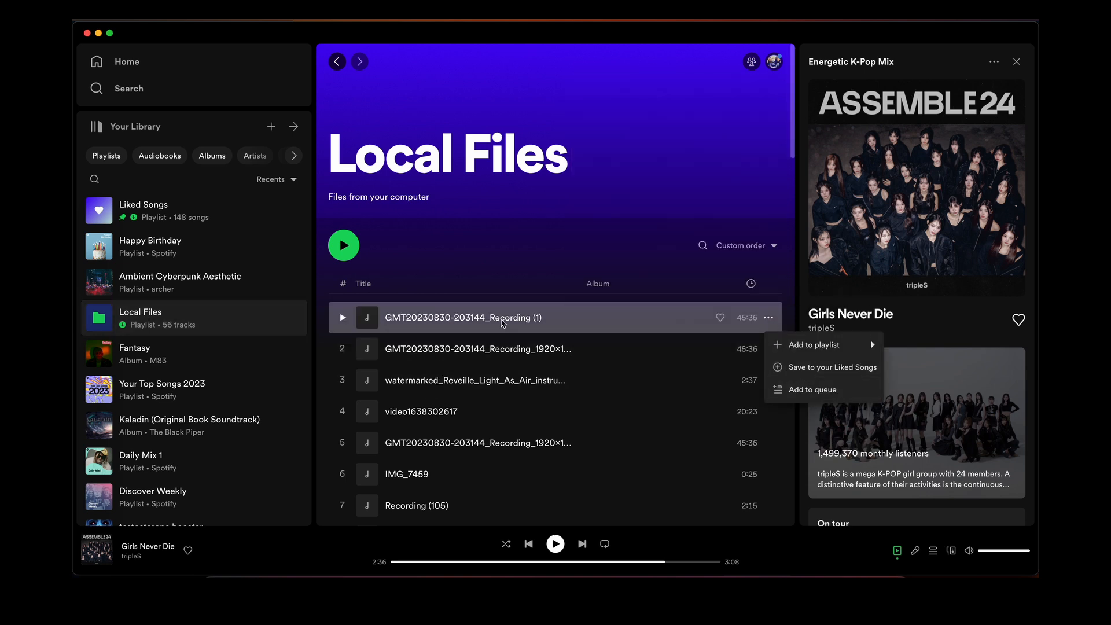
pyautogui.click(512, 288)
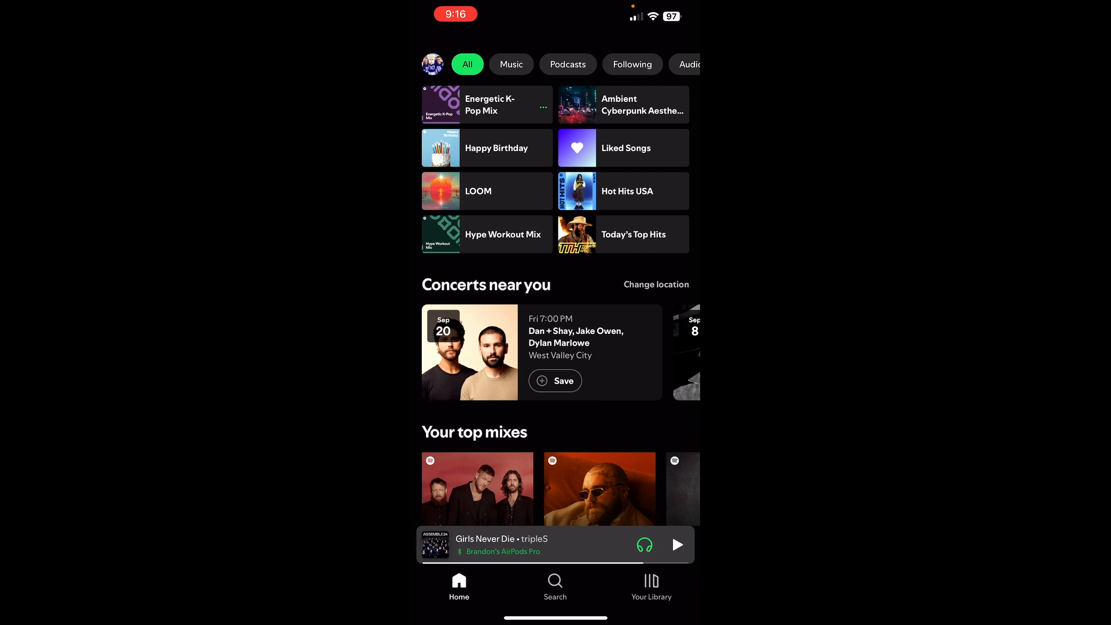
# Reach the iPhone app's Settings and privacy list via the profile panel
pyautogui.click(432, 64)
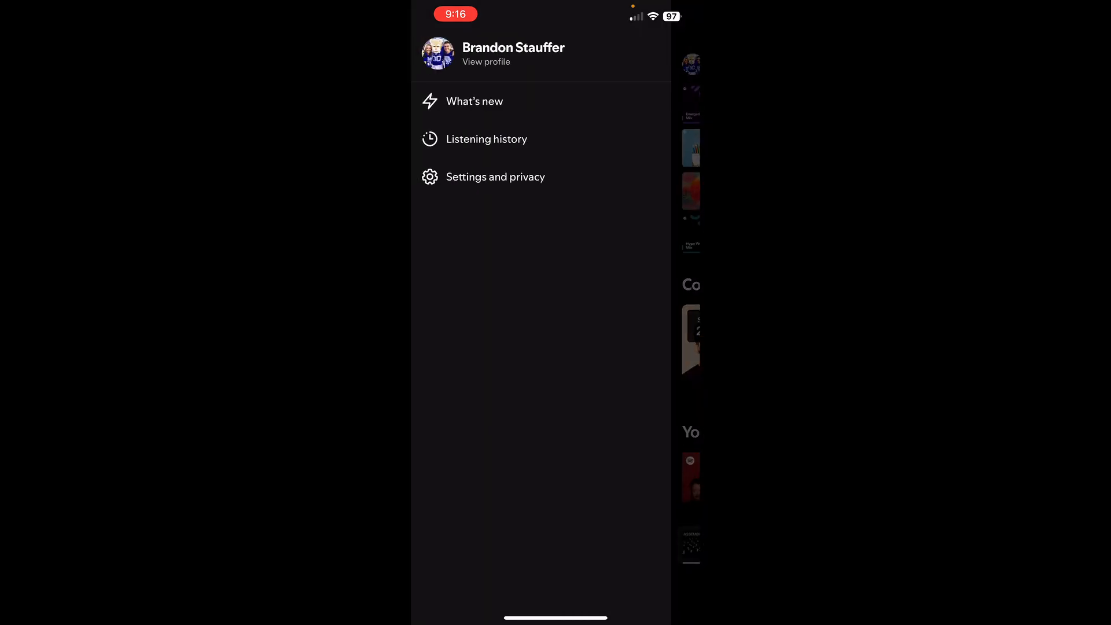
pyautogui.click(495, 176)
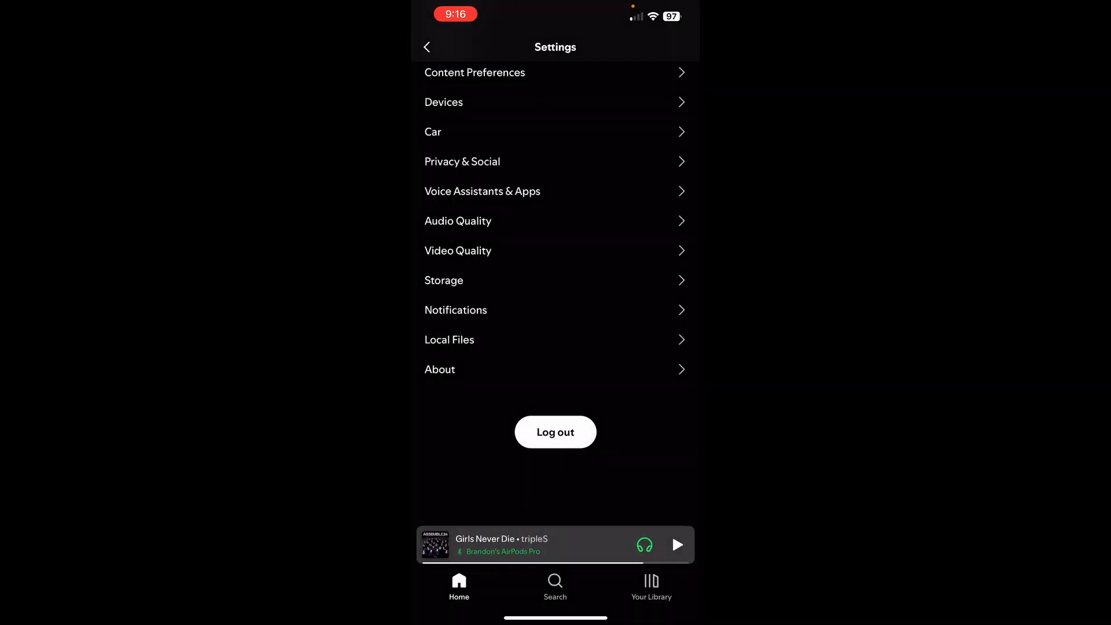